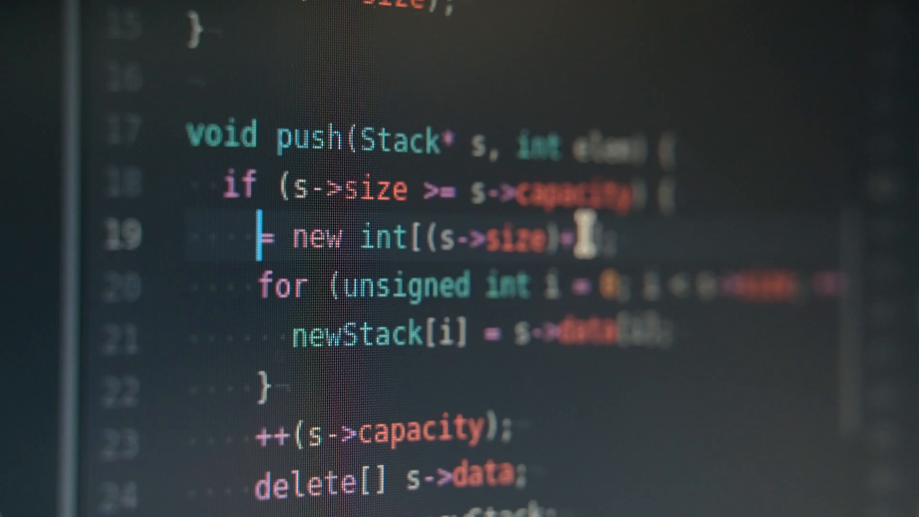
- Switch from the Product details layout to the app's Appearance settings via the top bar
text(int* n)
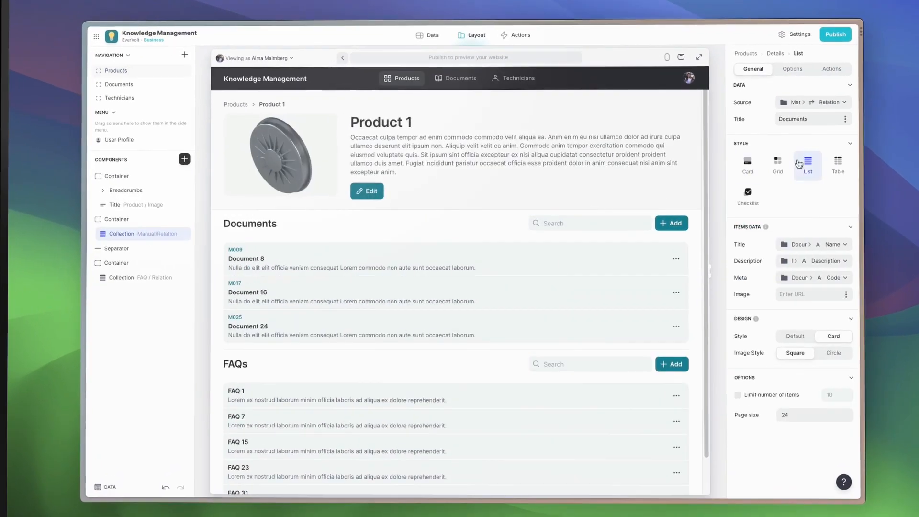
click(795, 34)
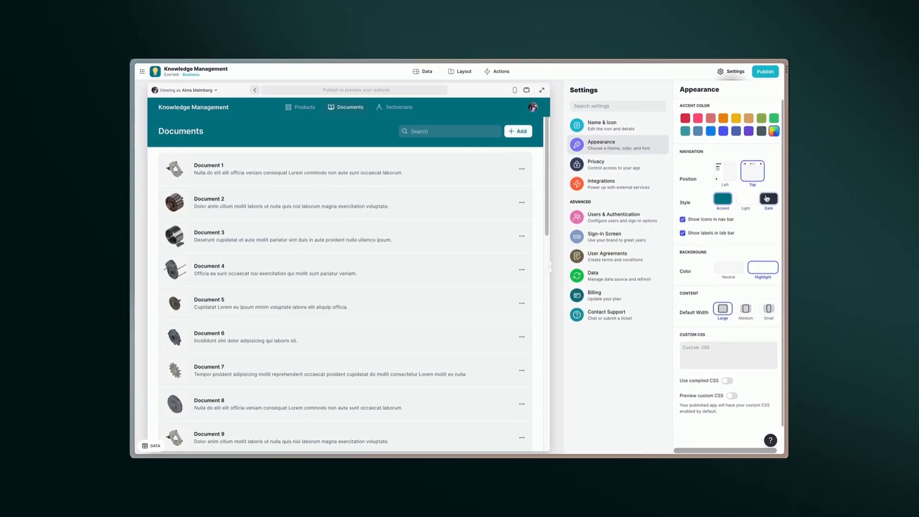